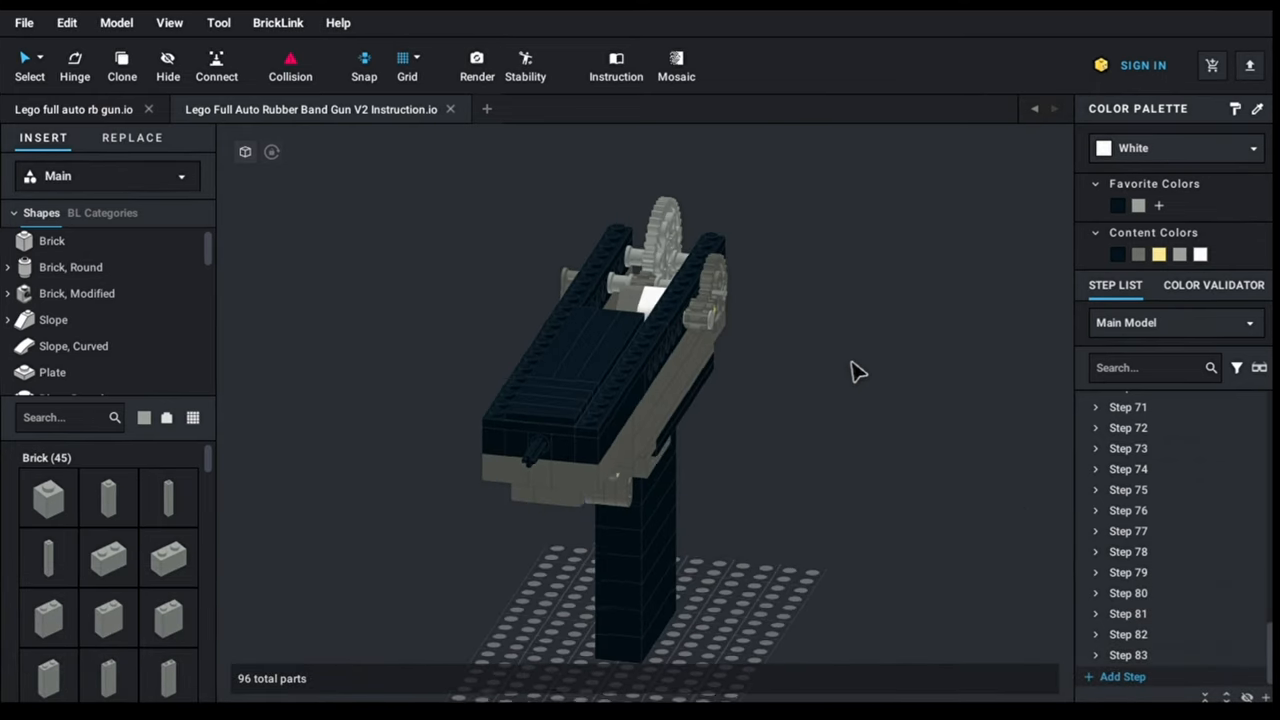
Step: Switch the rubber band gun model into Instruction Maker mode and confirm the dialog
left_click(615, 65)
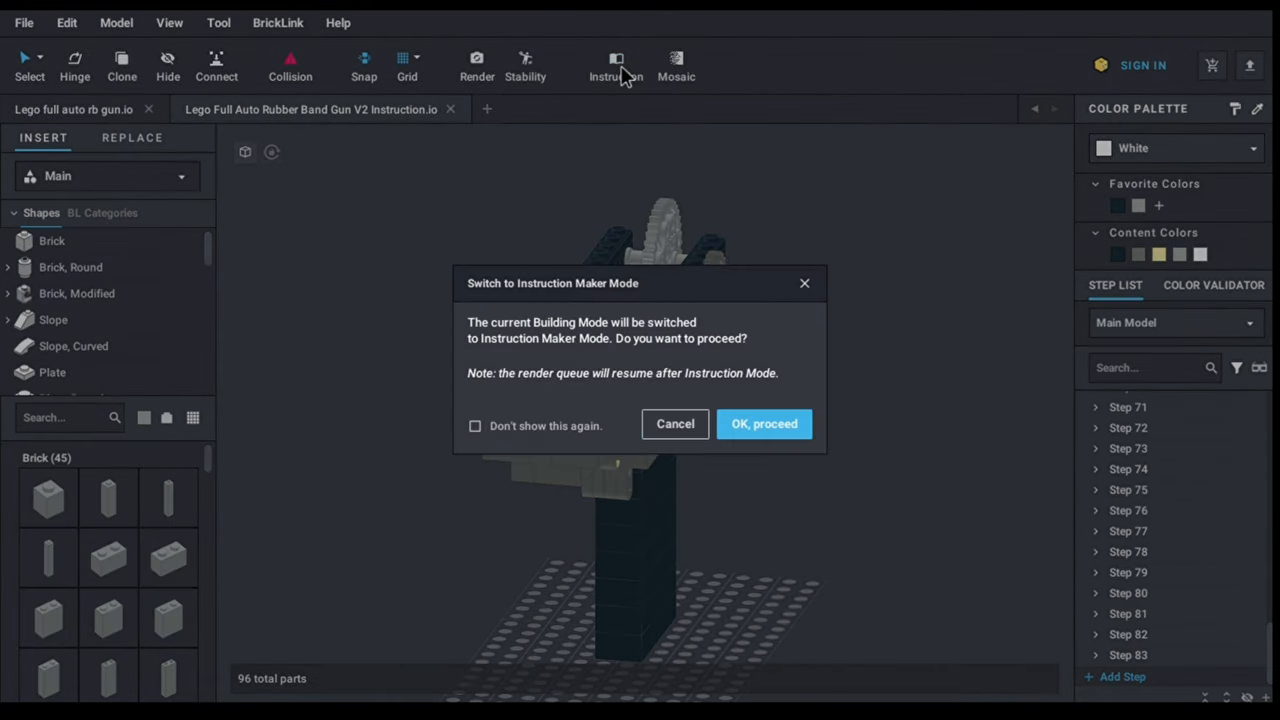
left_click(764, 423)
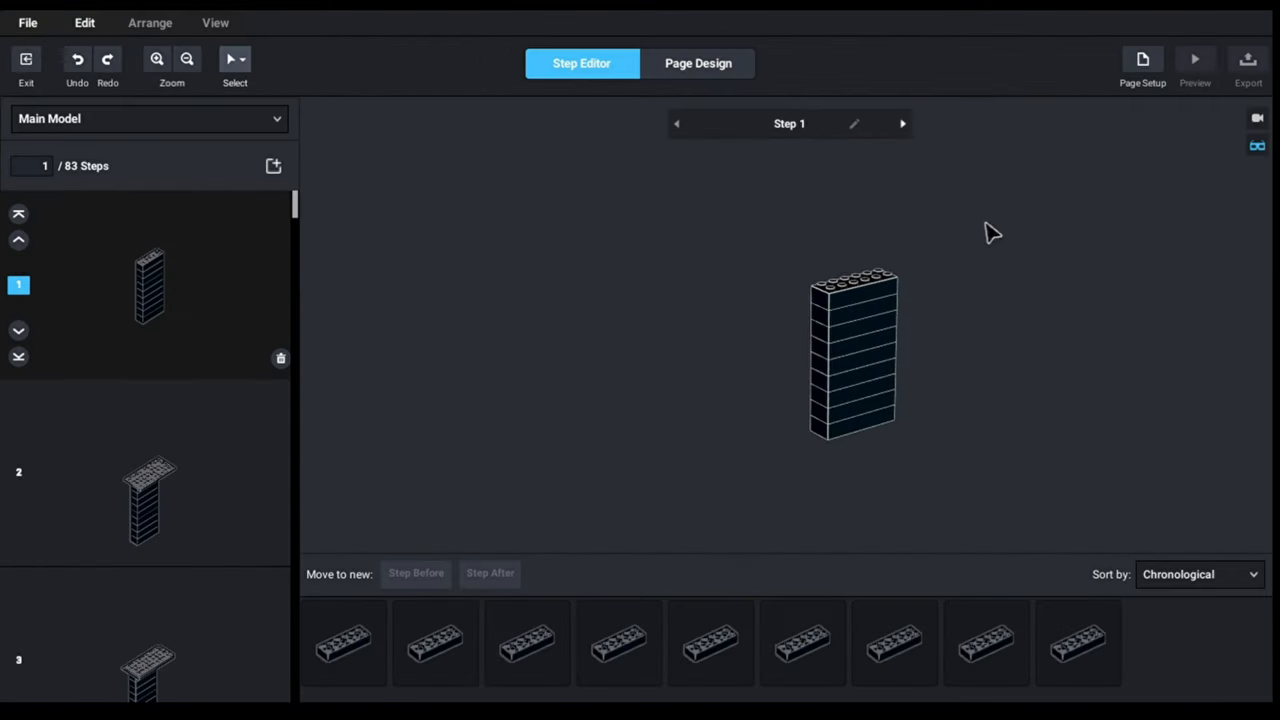
Step: Advance through the rubber band gun instruction steps until reaching final Step 83
left_click(902, 123)
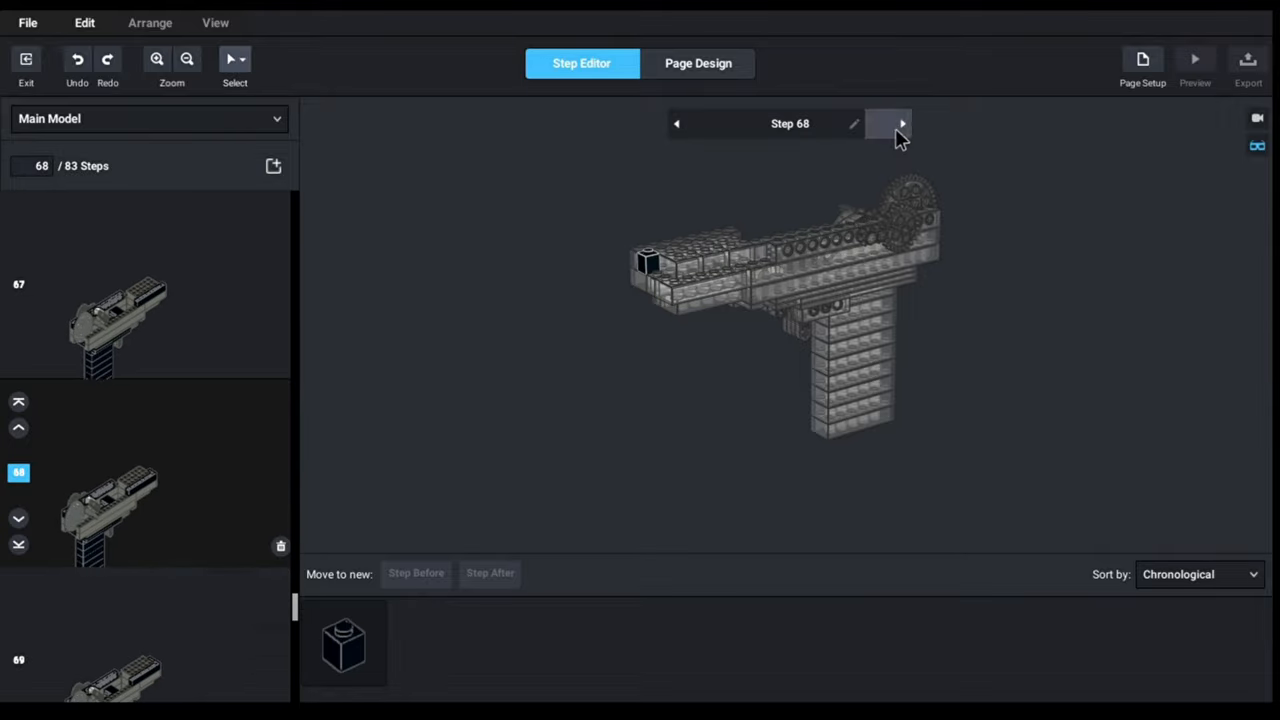
left_click(902, 123)
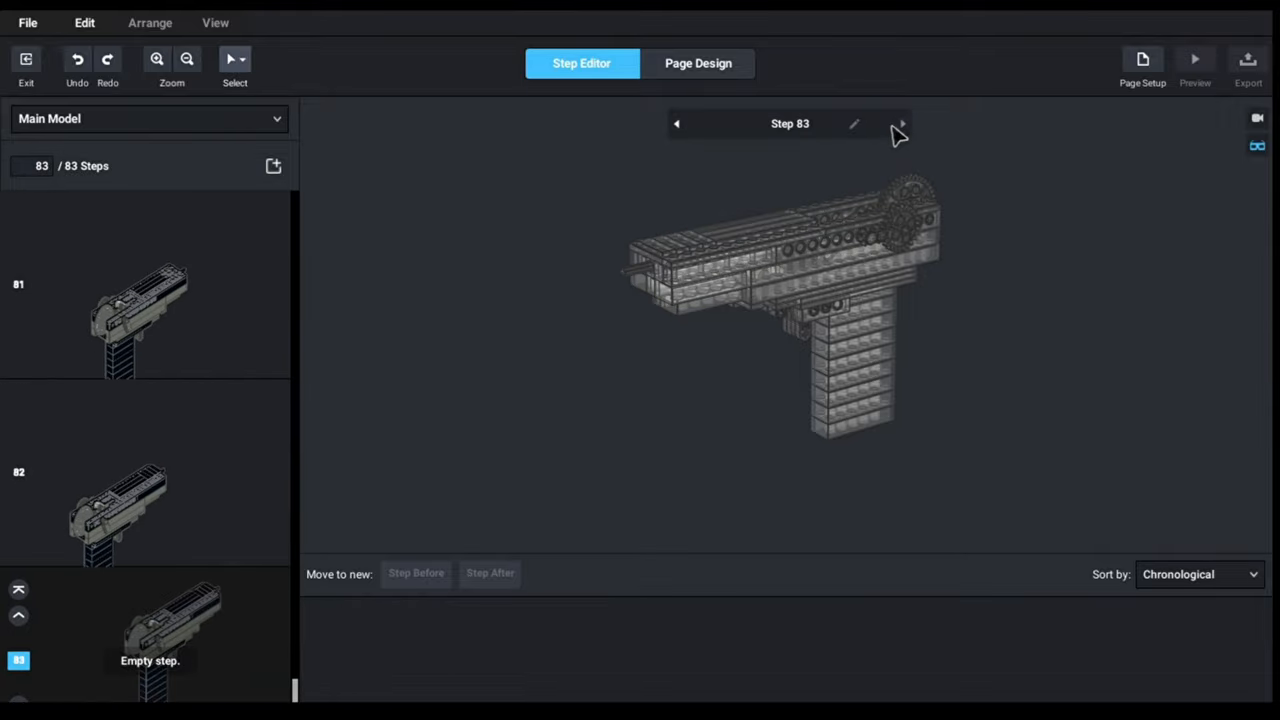